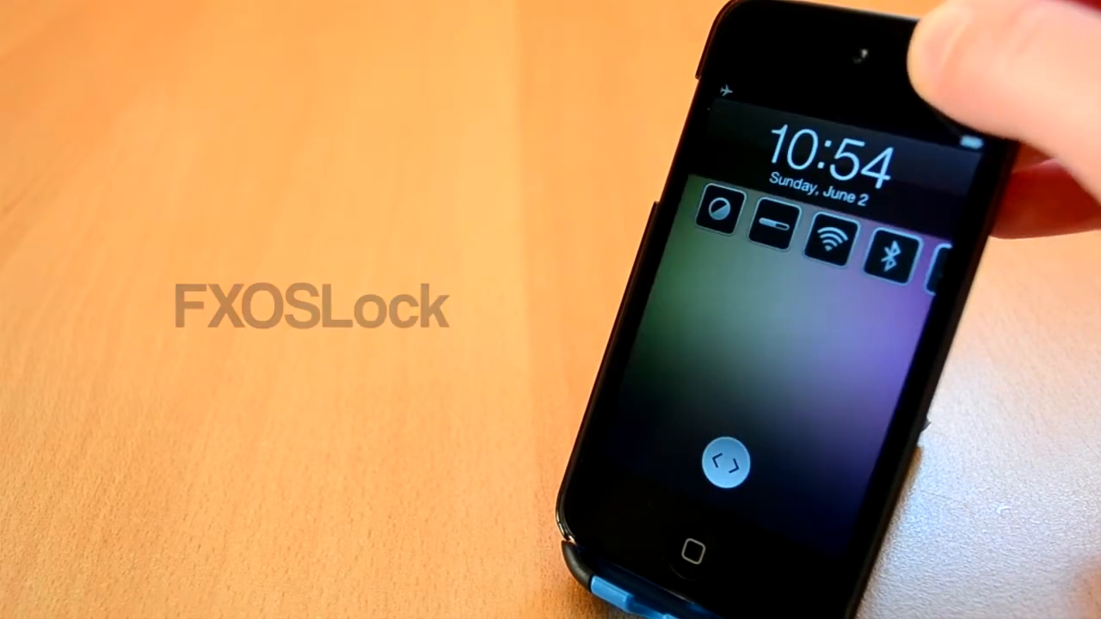
Step: Try the lock screen quick toggles and unlock the device
left_click(727, 469)
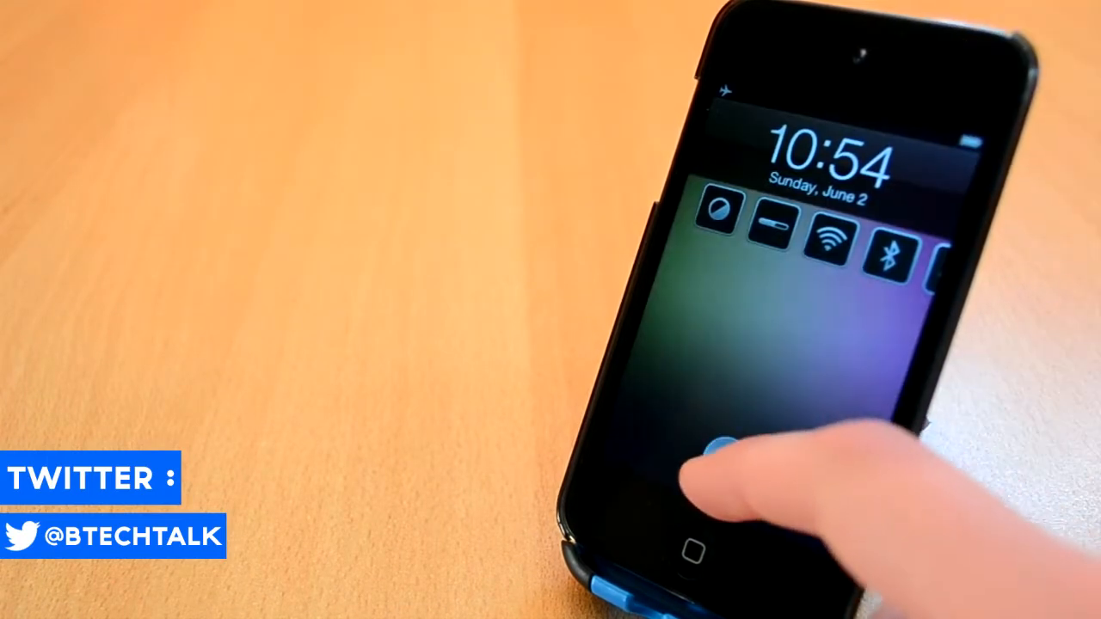
left_click(726, 465)
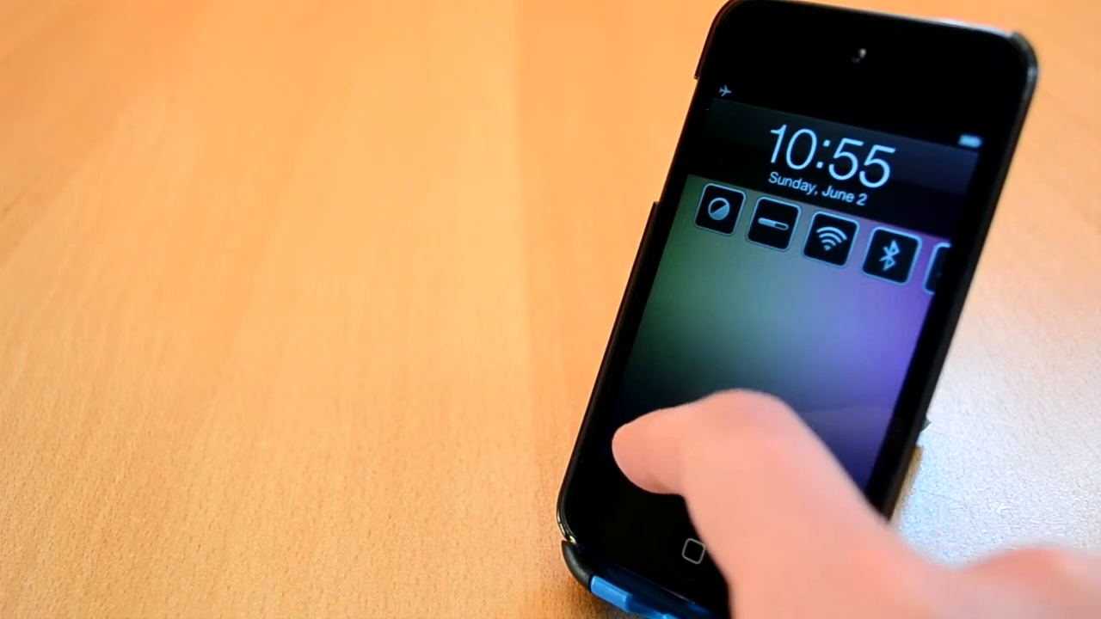
mouse_move(688, 464)
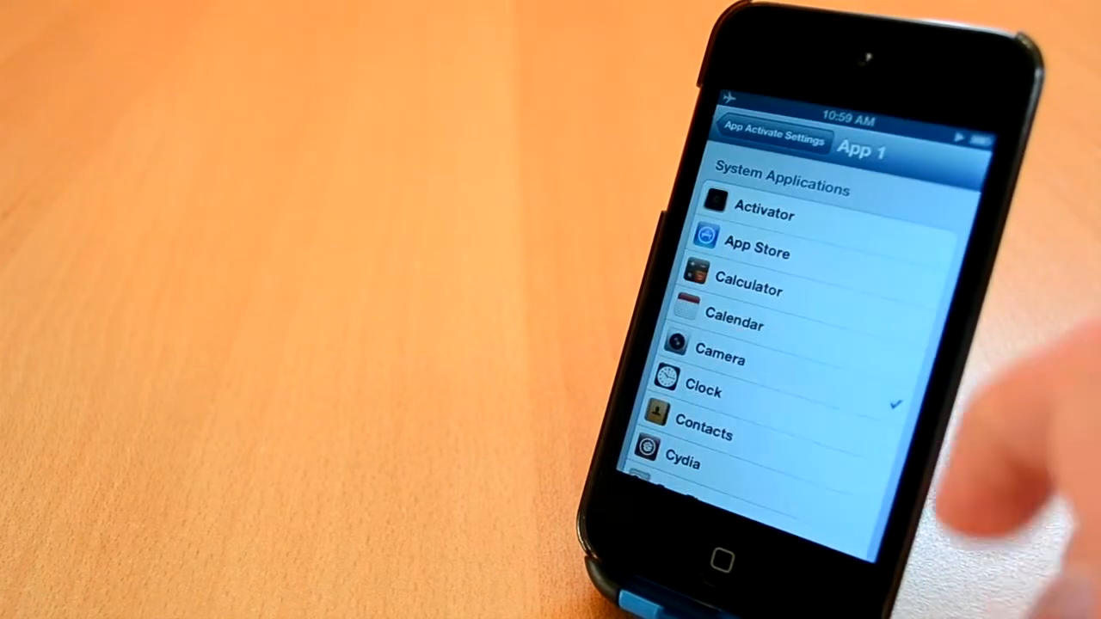
Step: Assign Clock to App Activate App 1 with the Anywhere context and show its action list
left_click(774, 139)
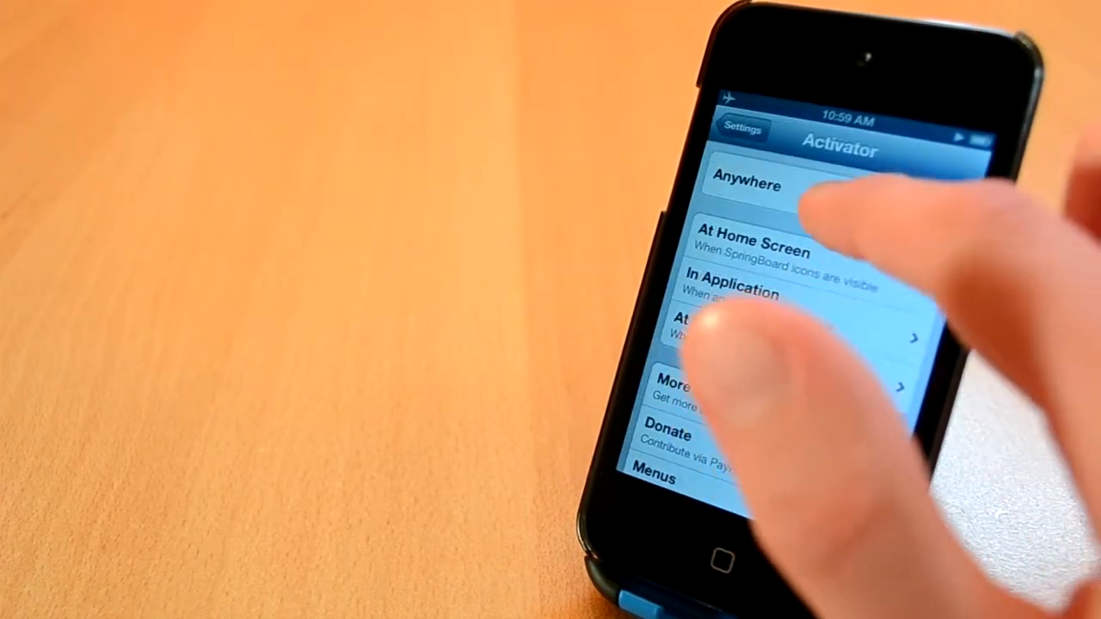
left_click(747, 186)
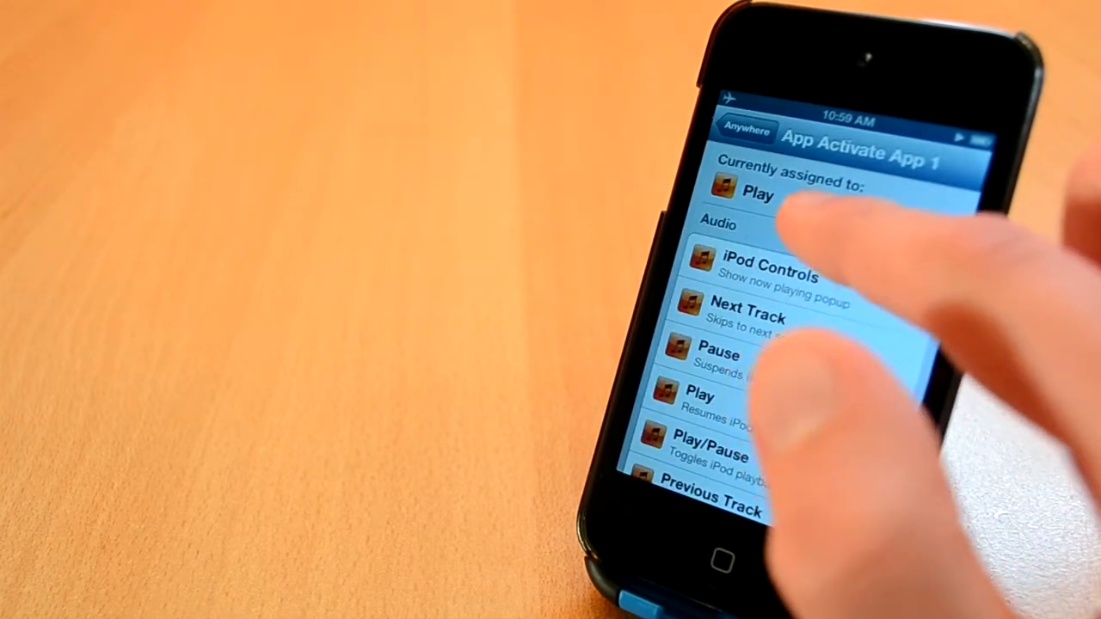
left_click(746, 131)
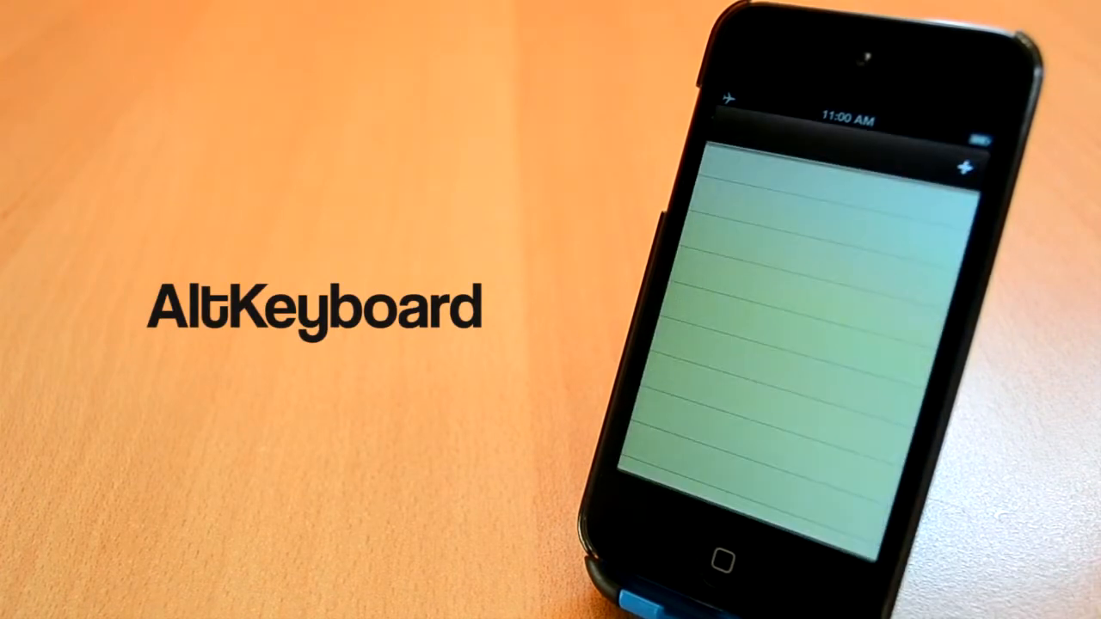
Step: Write a new note reading '8jh8&' plus one more symbol using AltKeyboard swipe-up keys
left_click(964, 163)
type("oij")
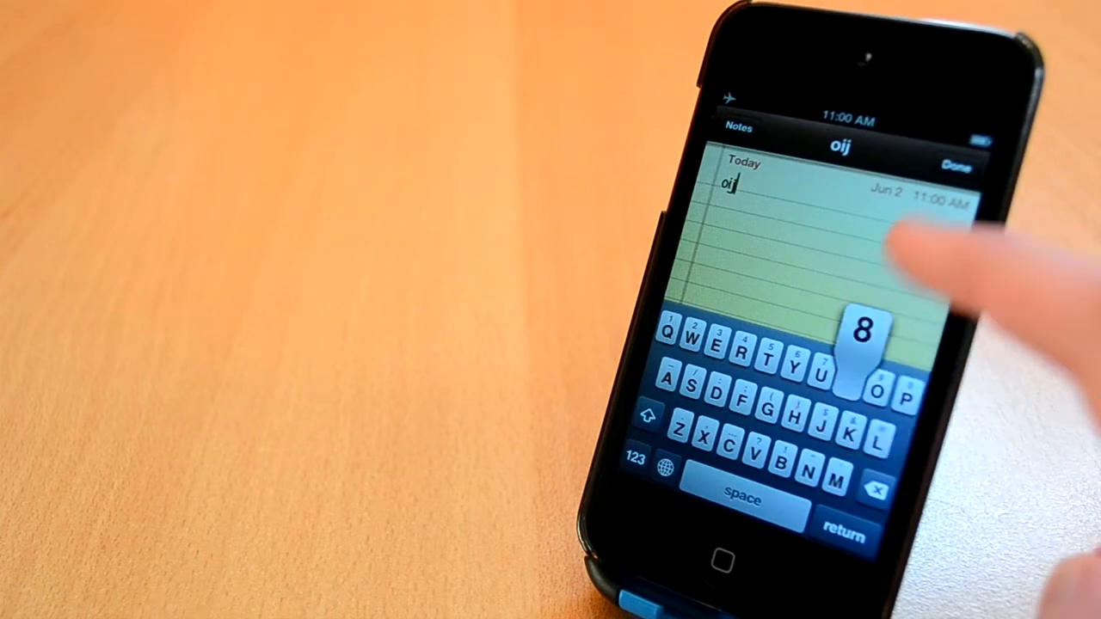
type("8jh(")
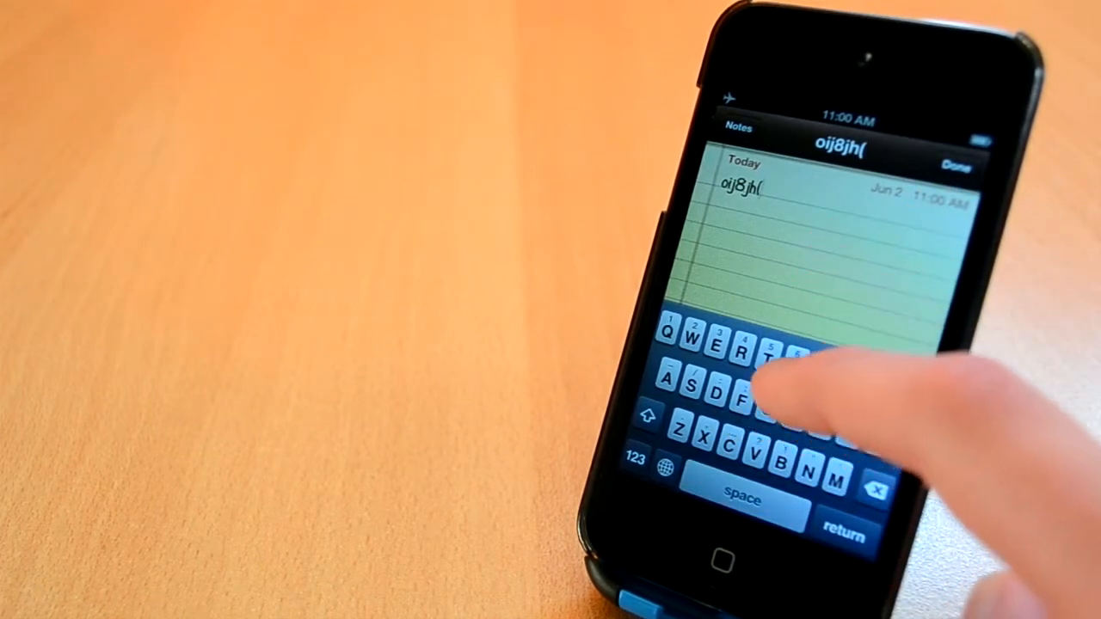
type("8")
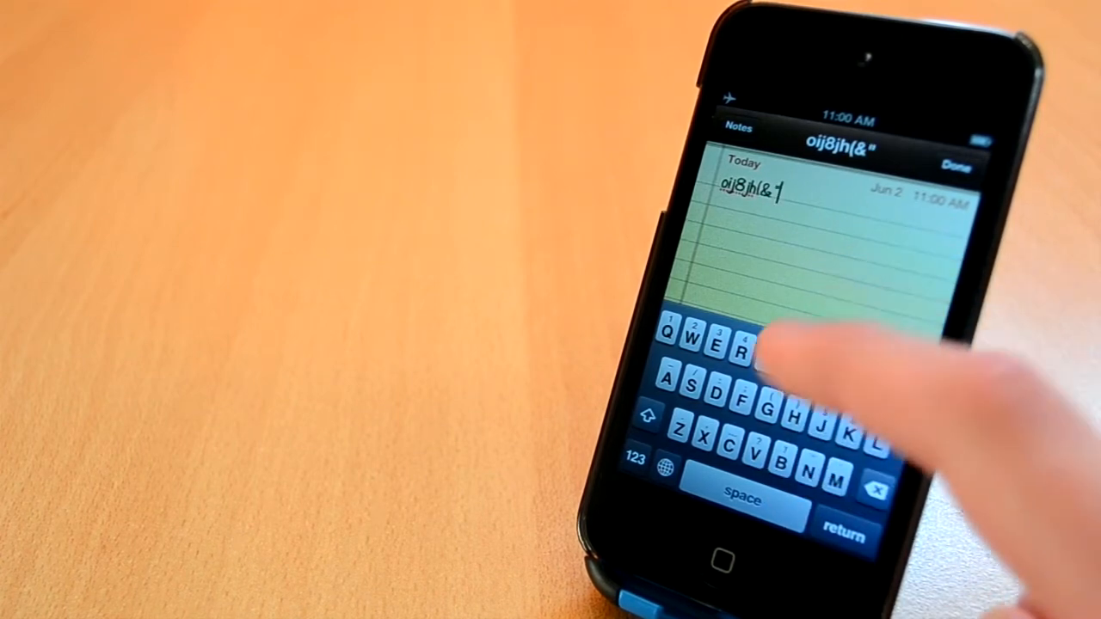
type("&:")
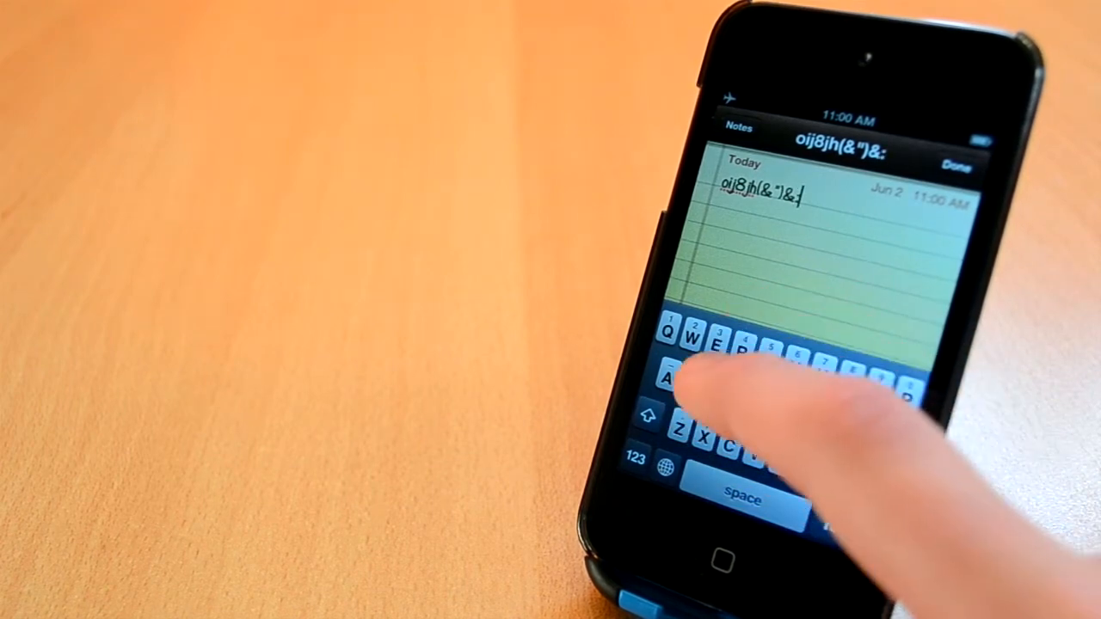
left_click(778, 402)
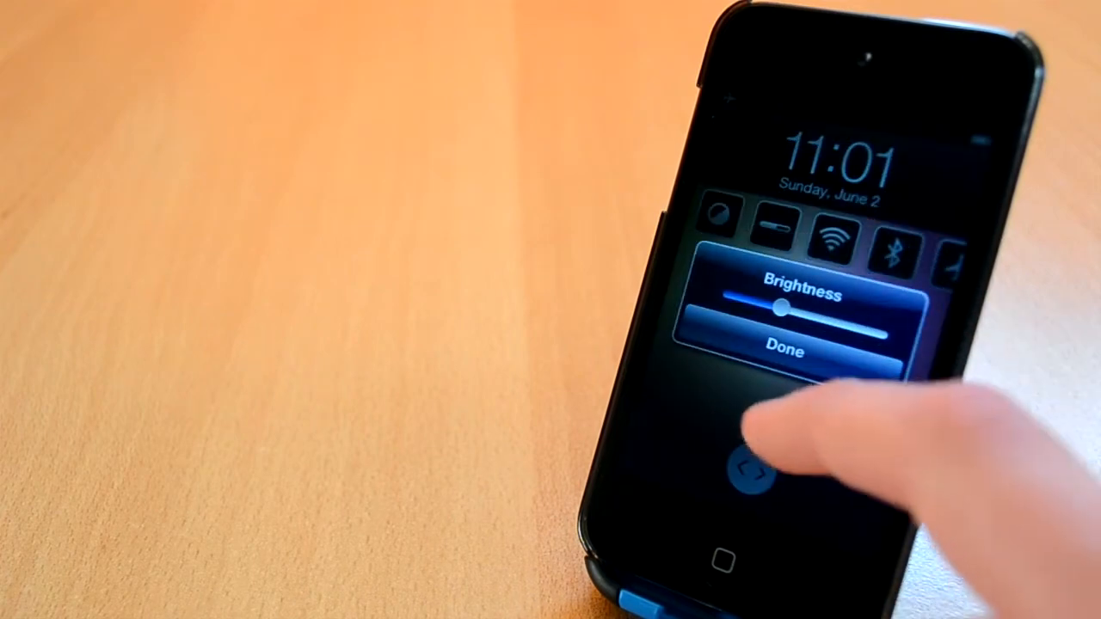
Step: Adjust screen brightness from the Lock Toggle popup on the lock screen
left_click(785, 351)
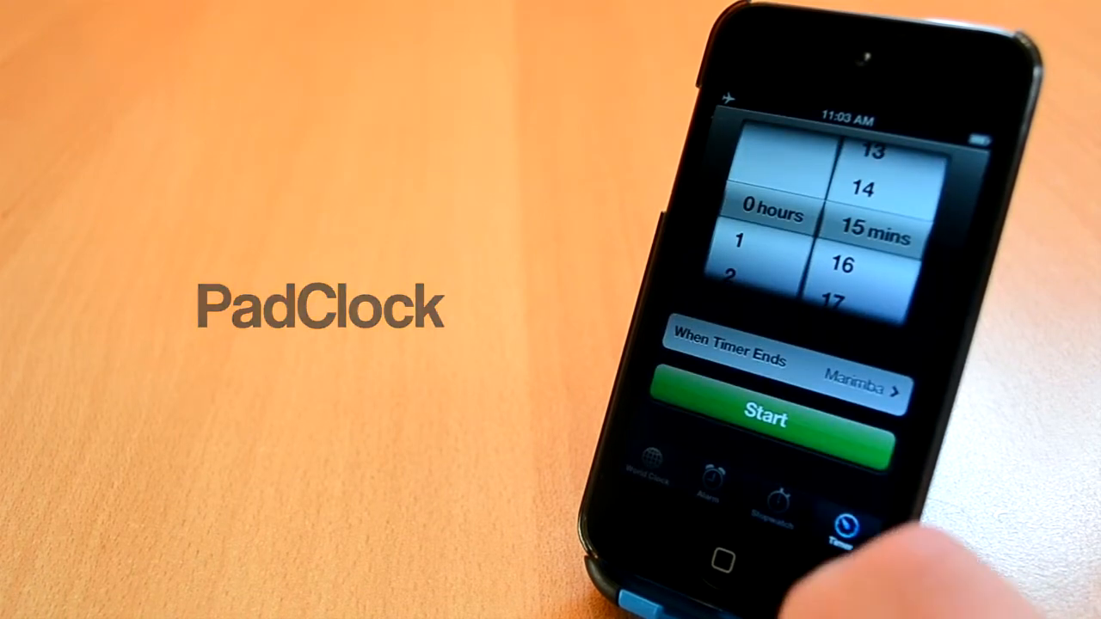
Step: Add a new PadClock alarm and key in its time, currently reading 25:35
left_click(773, 513)
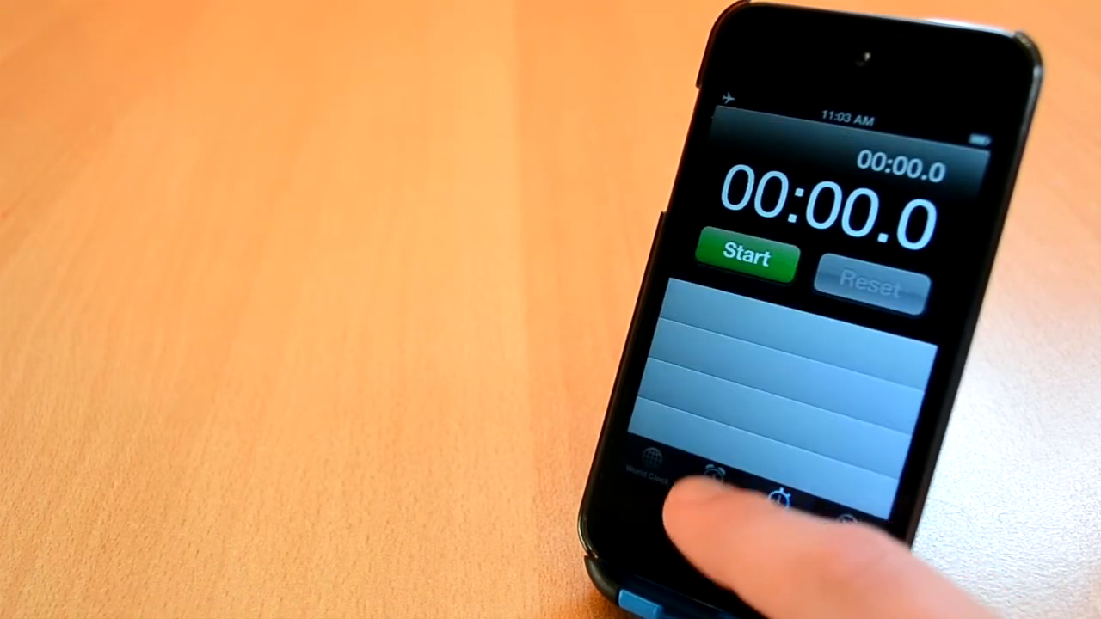
left_click(749, 481)
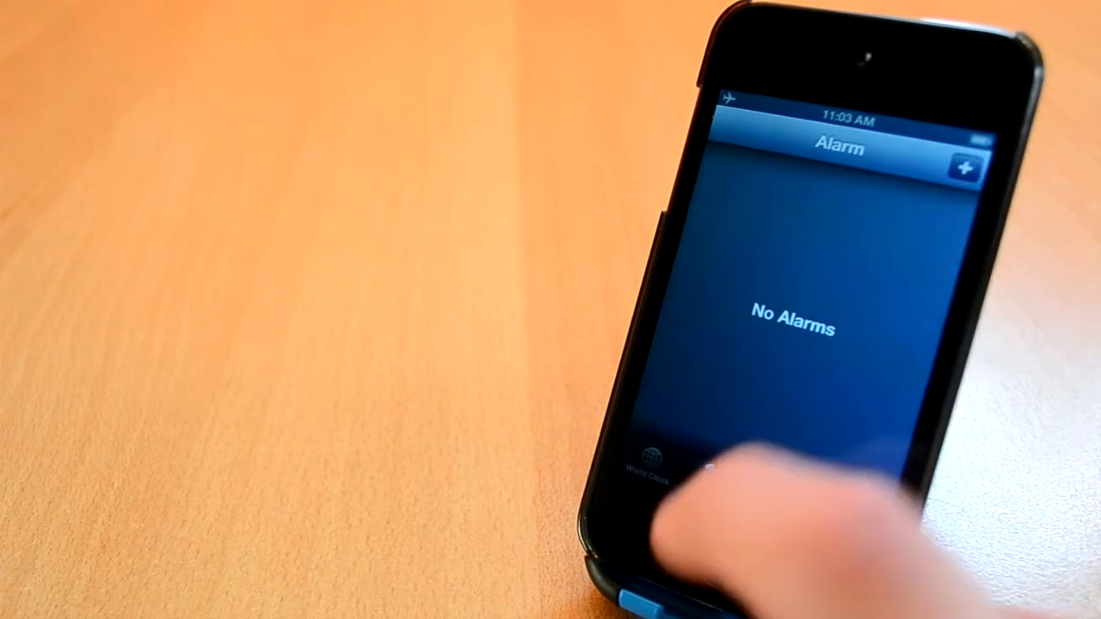
left_click(964, 165)
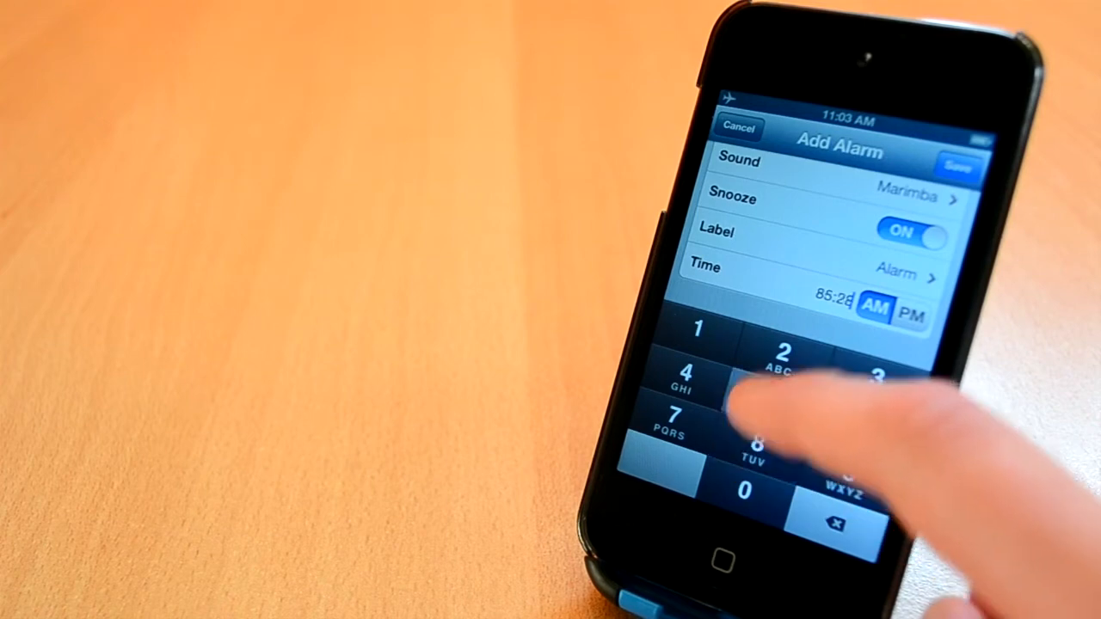
left_click(767, 399)
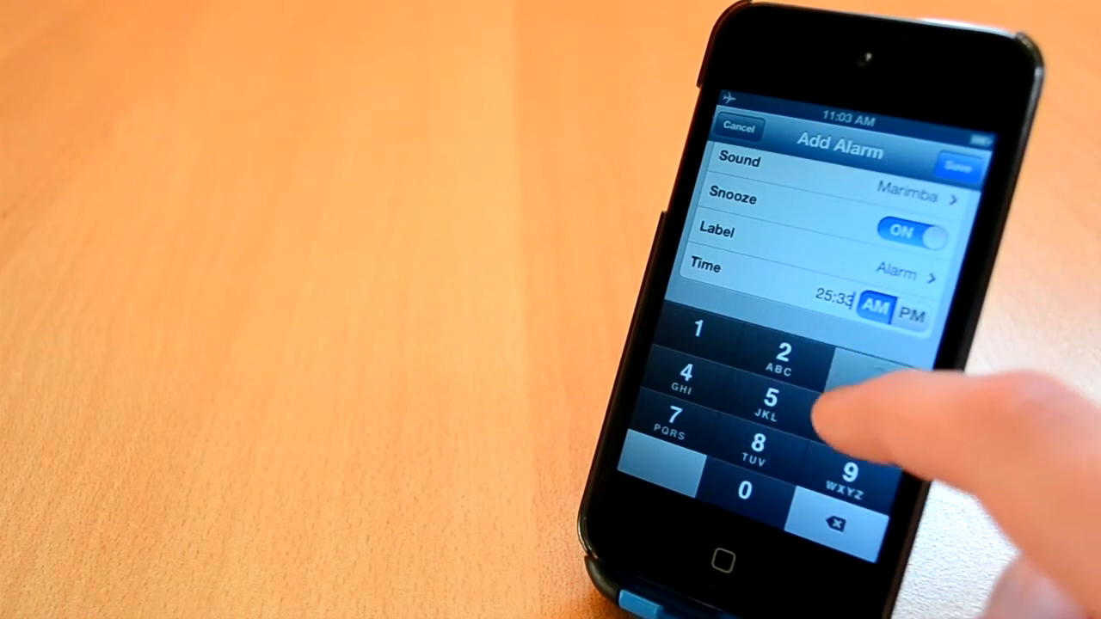